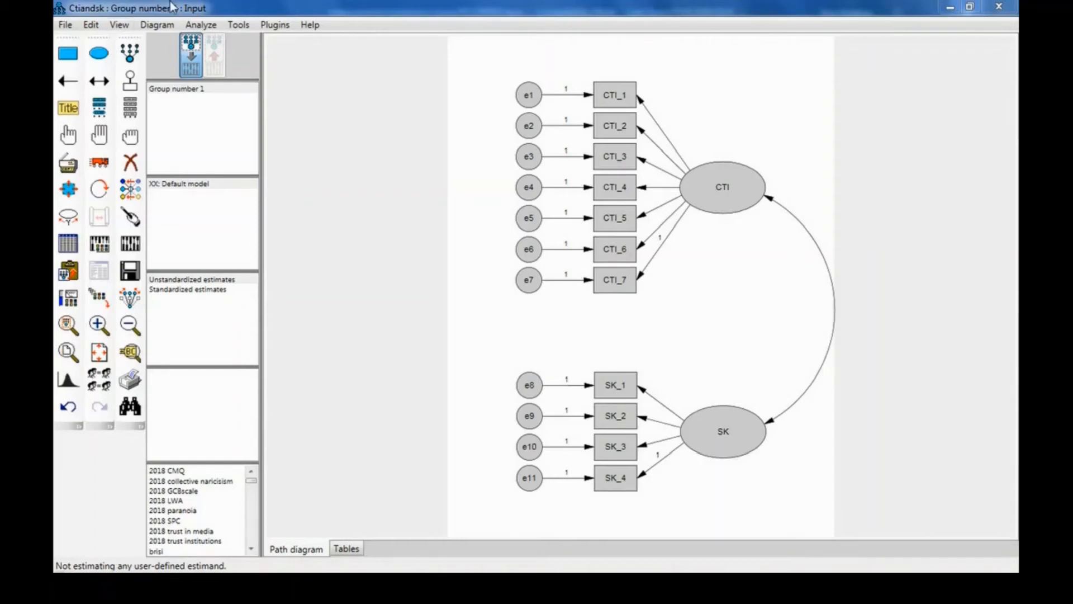
Rename the default group to 'male' and add a second group named 'female'.
click(201, 24)
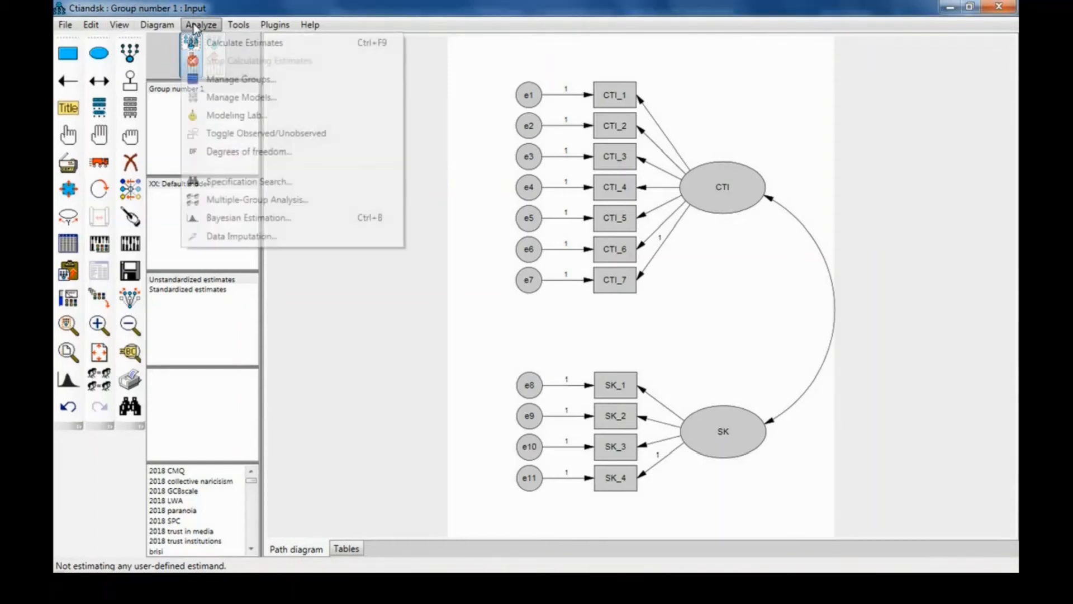
click(240, 79)
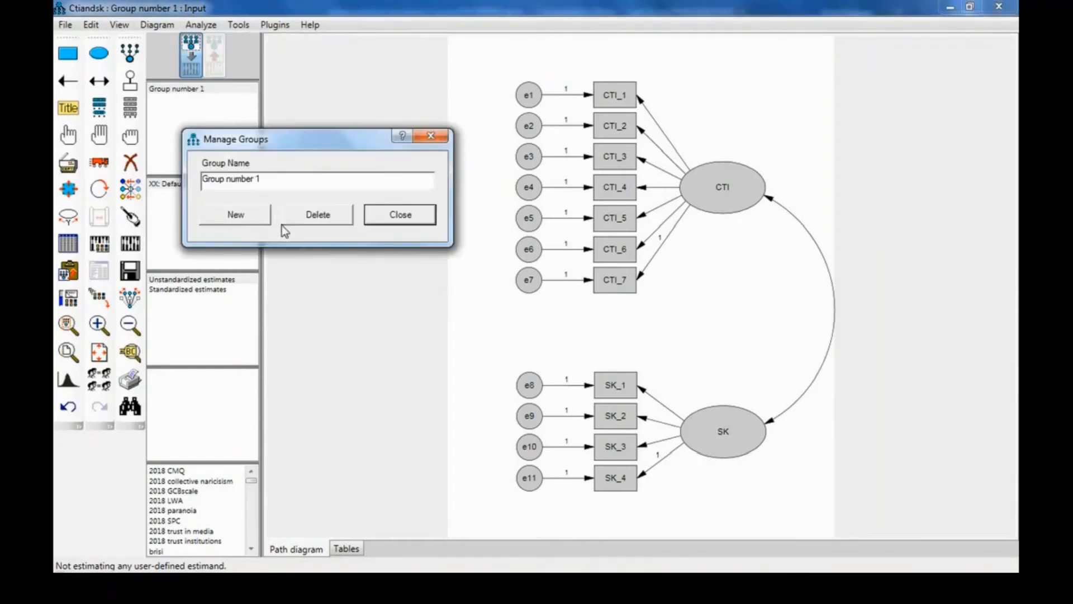
click(316, 179)
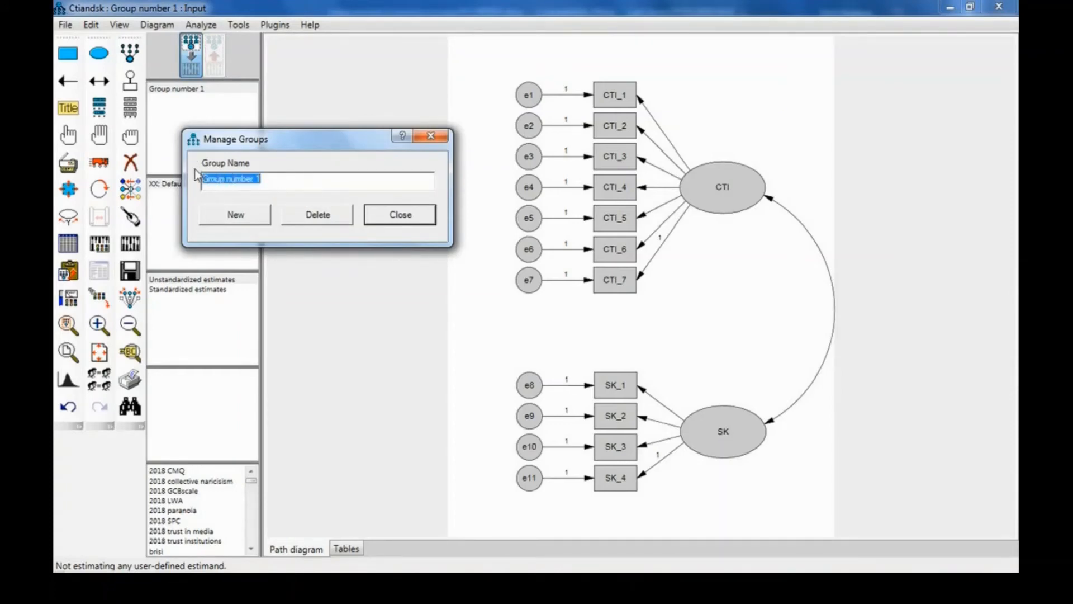
text(male)
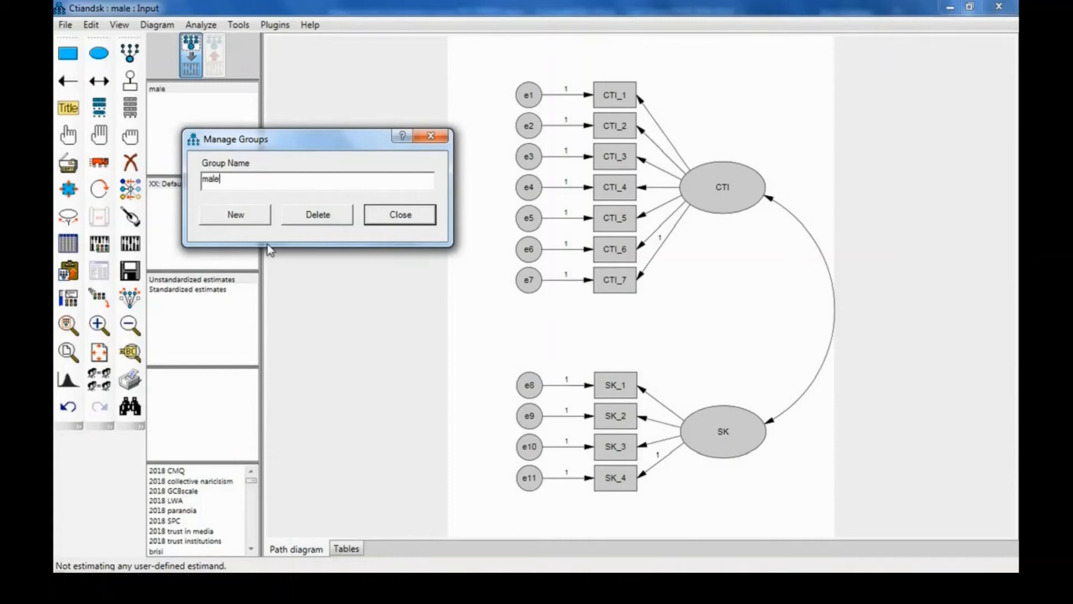
click(235, 214)
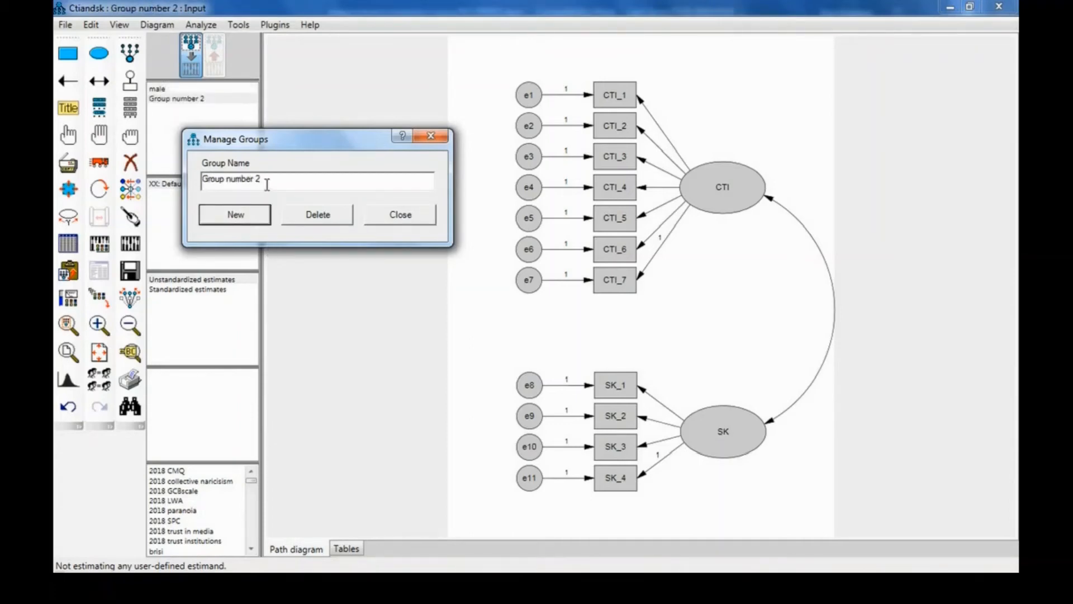
text(female)
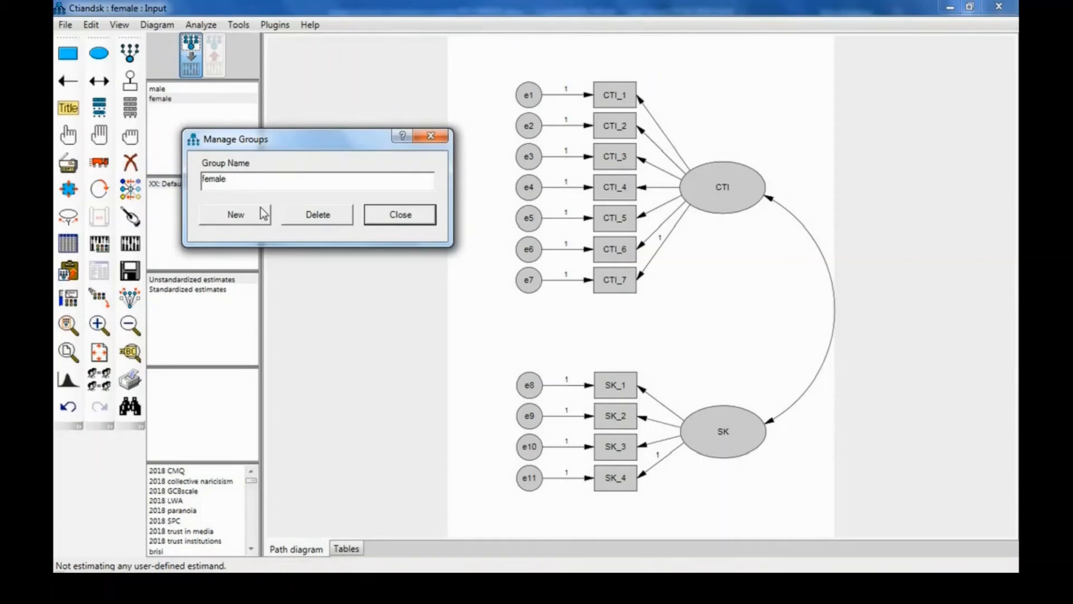
click(399, 214)
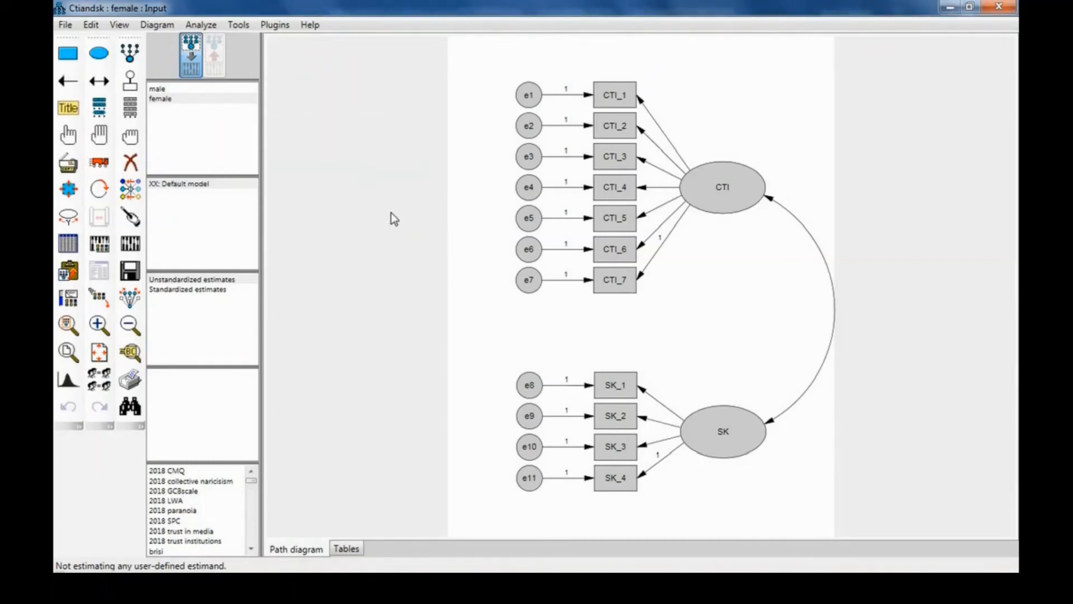
mouse_move(68, 243)
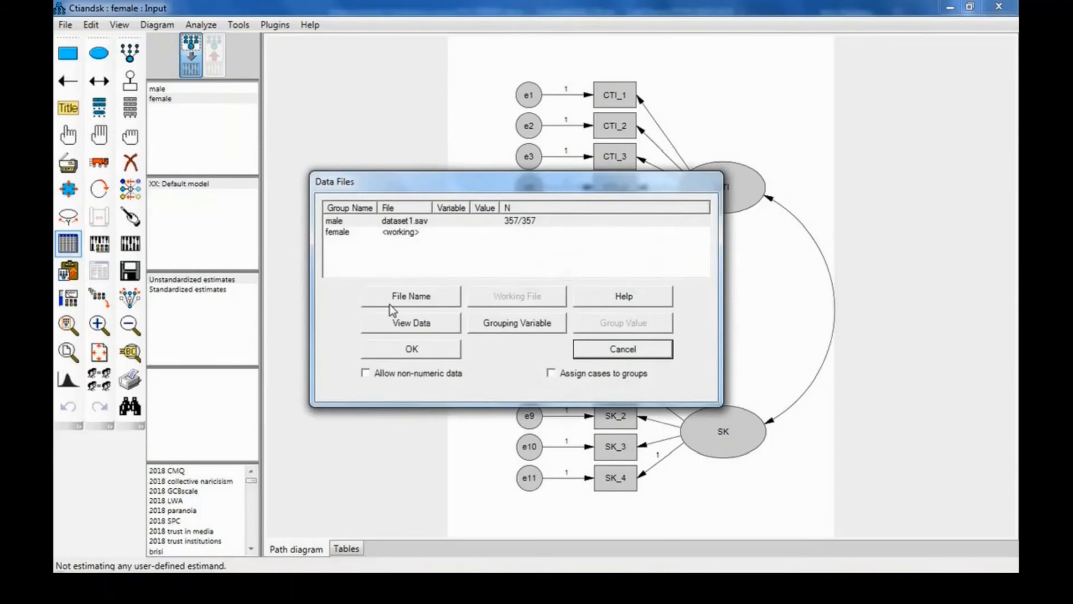
Load dataset1.sav for the female group with gender as the grouping variable.
click(397, 232)
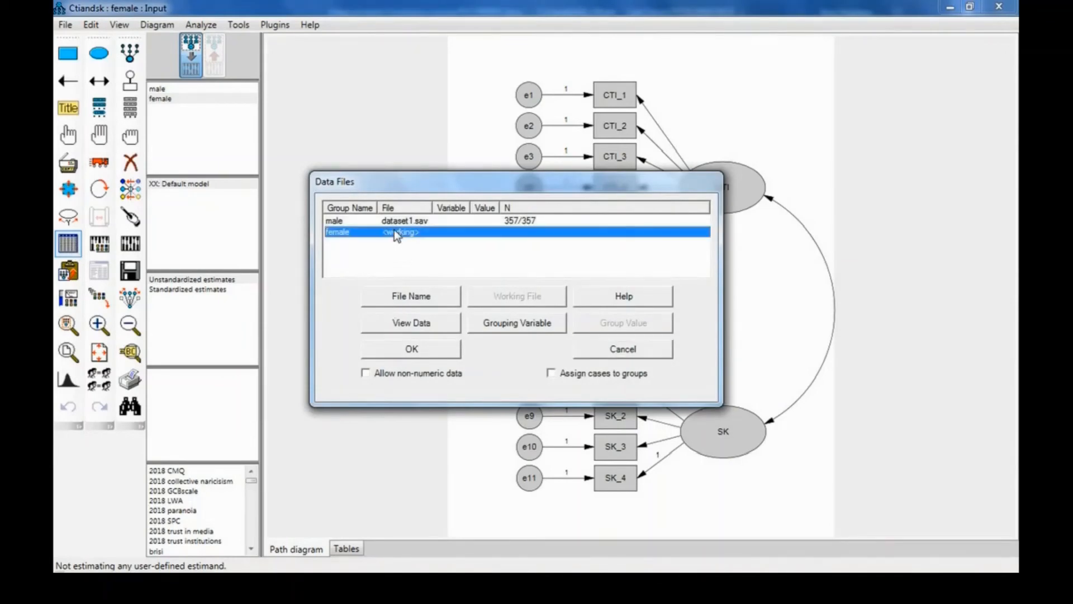
click(410, 296)
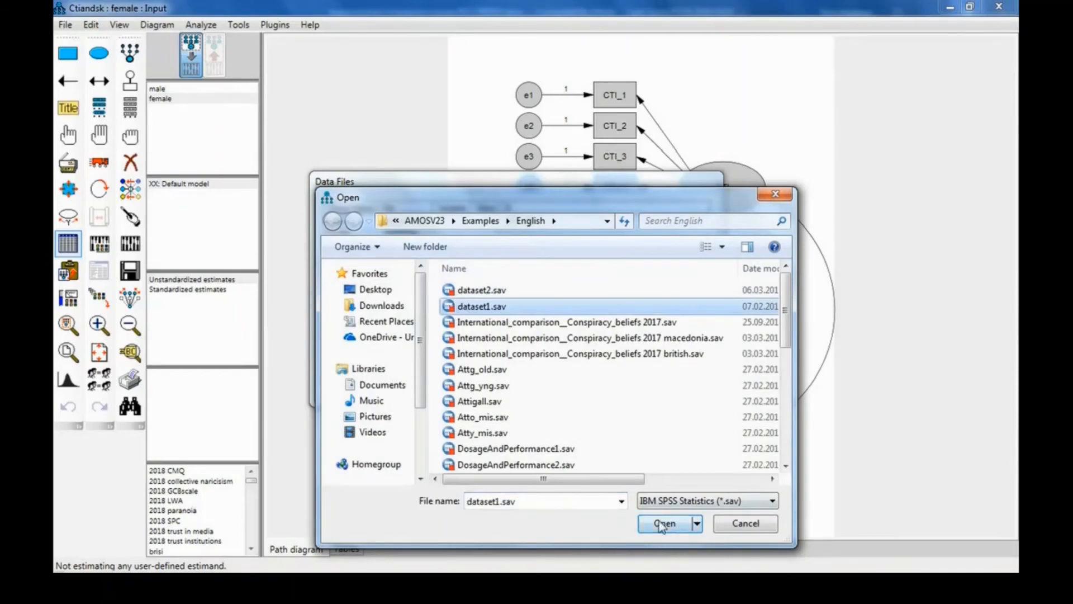
click(662, 523)
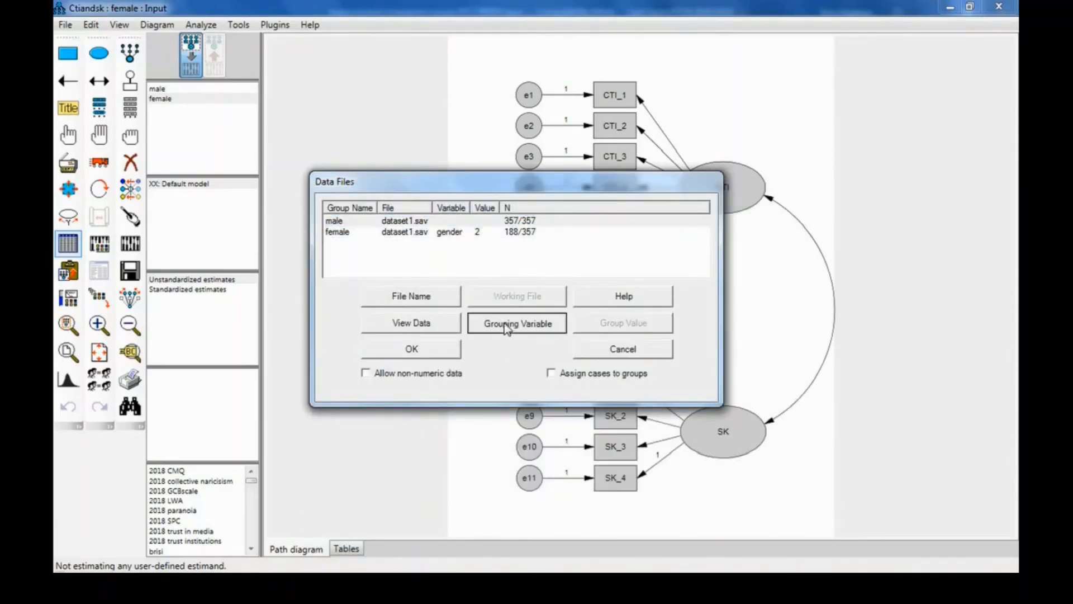
click(516, 323)
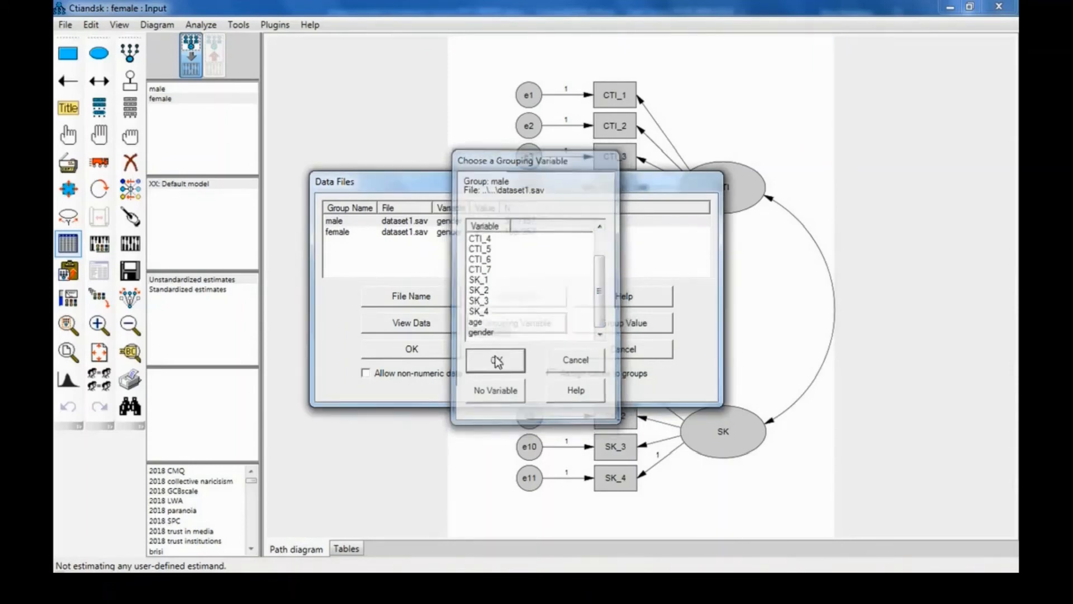
click(495, 359)
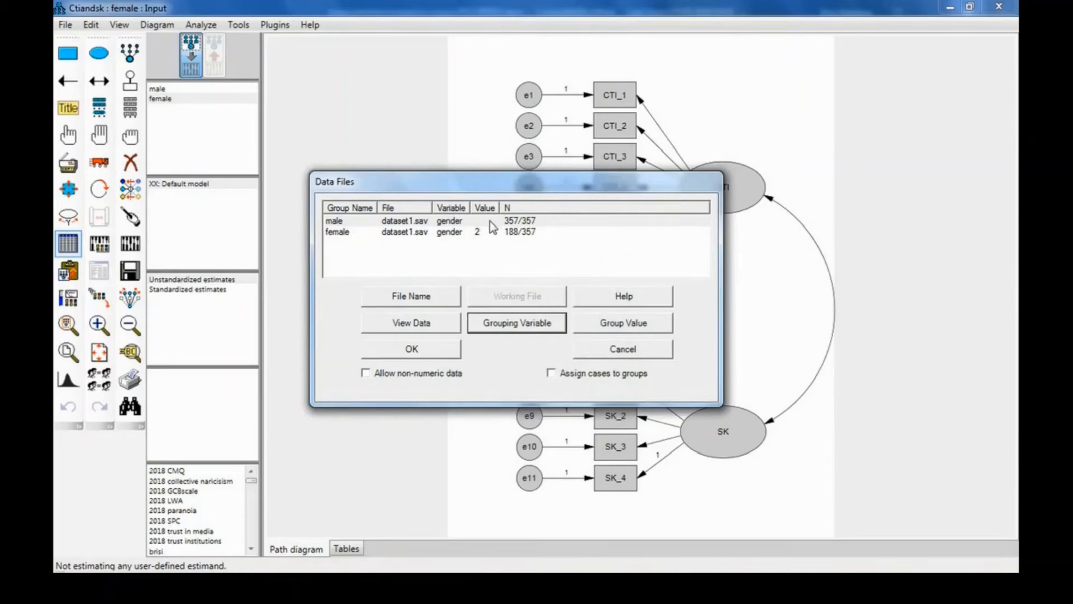
Set gender value 1 for male and 2 for female, and confirm the assignments.
click(410, 221)
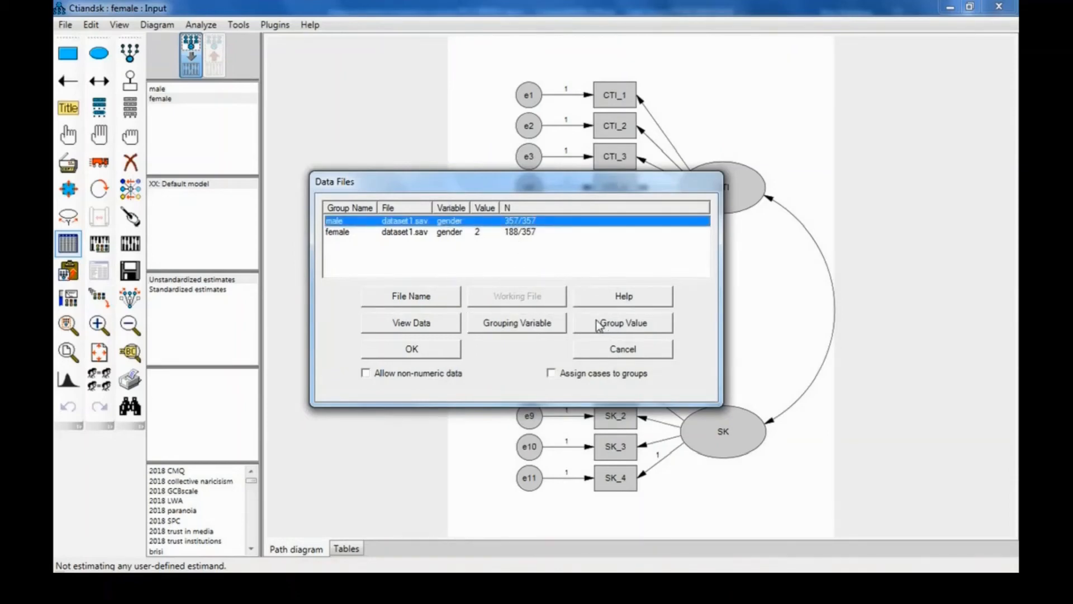
click(622, 323)
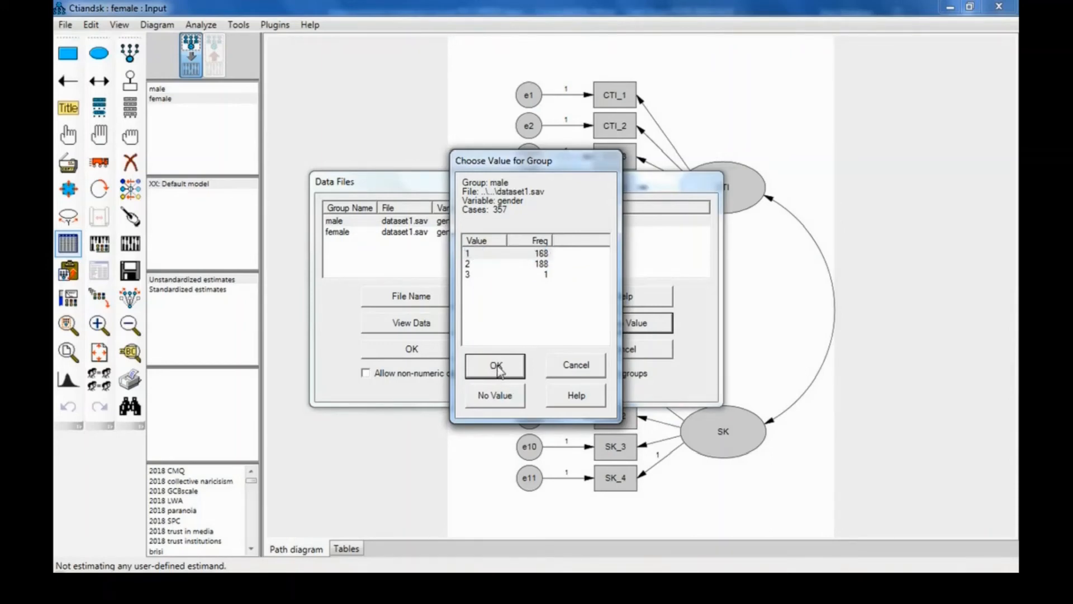
click(494, 366)
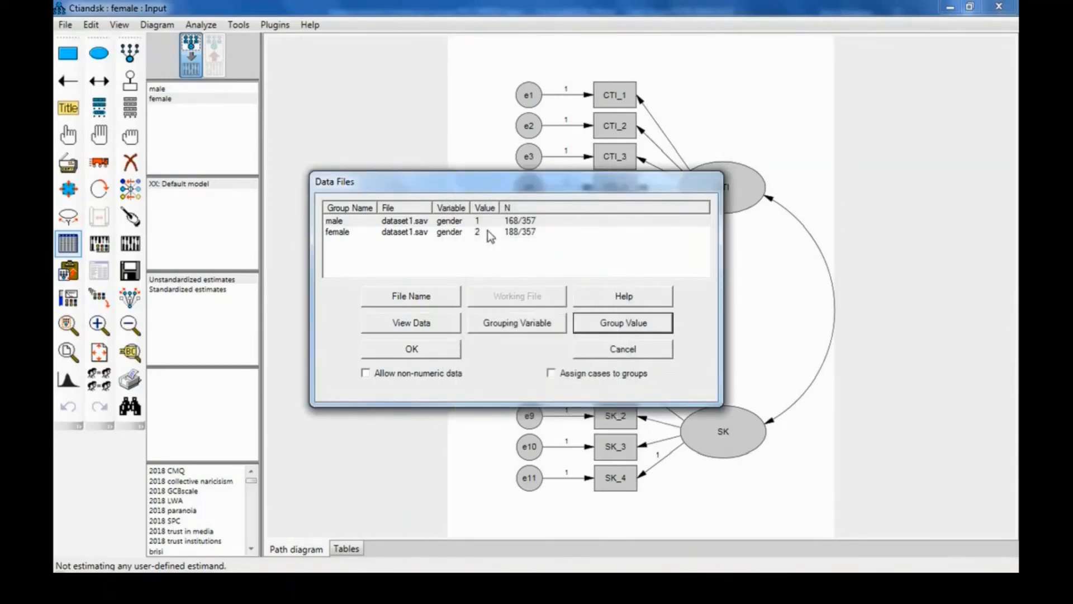
click(622, 322)
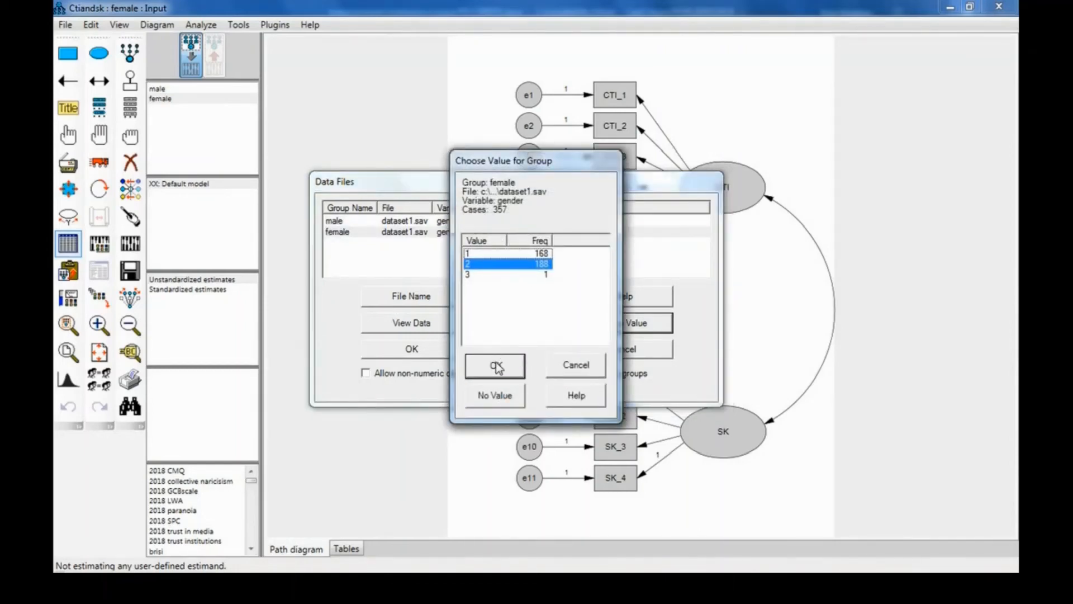
mouse_move(496, 344)
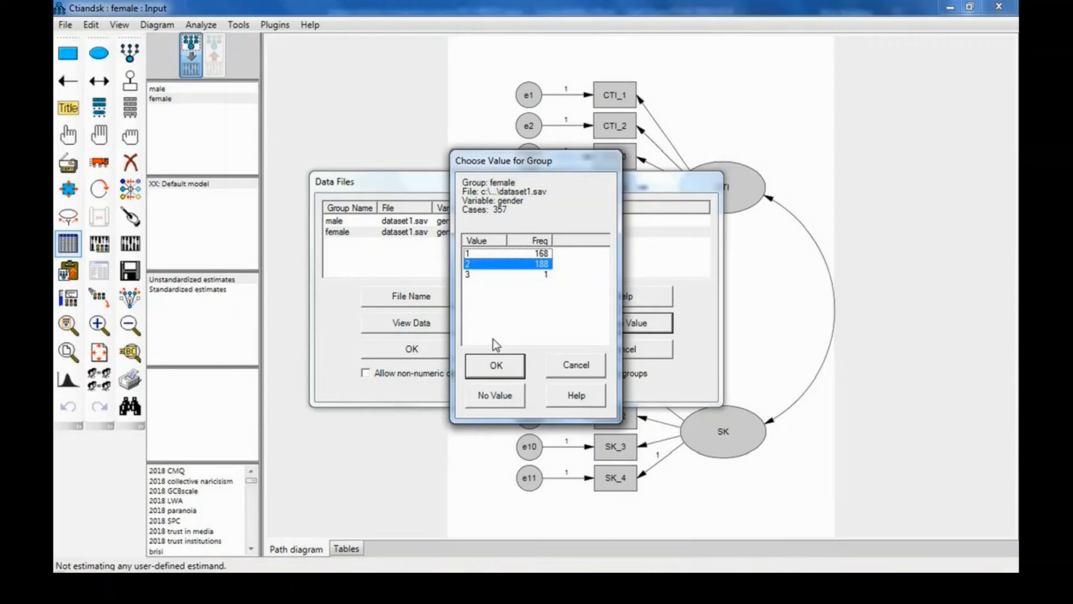
mouse_move(496, 365)
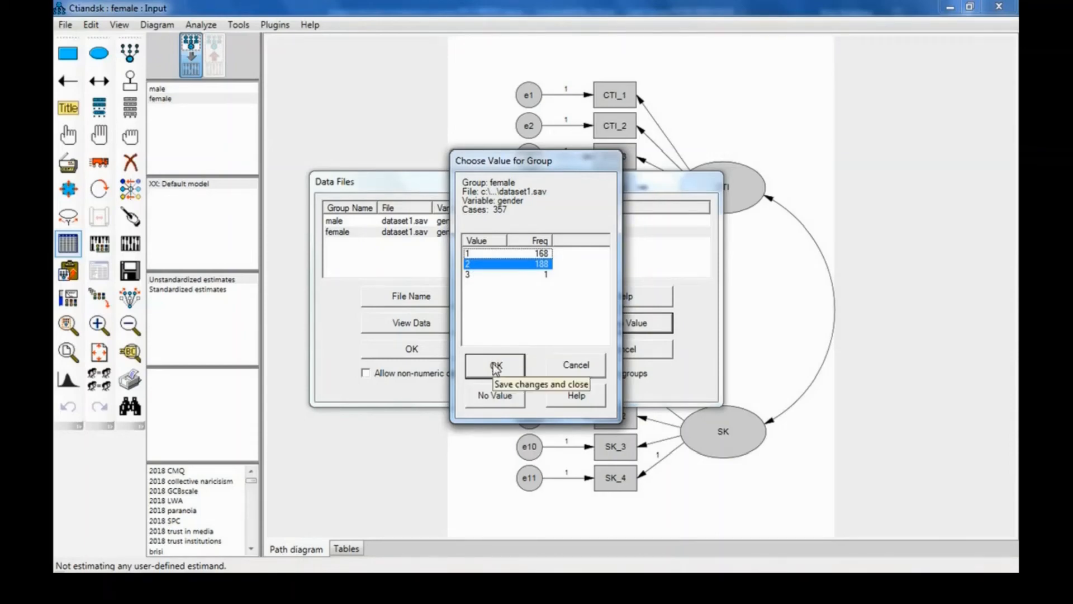
click(494, 365)
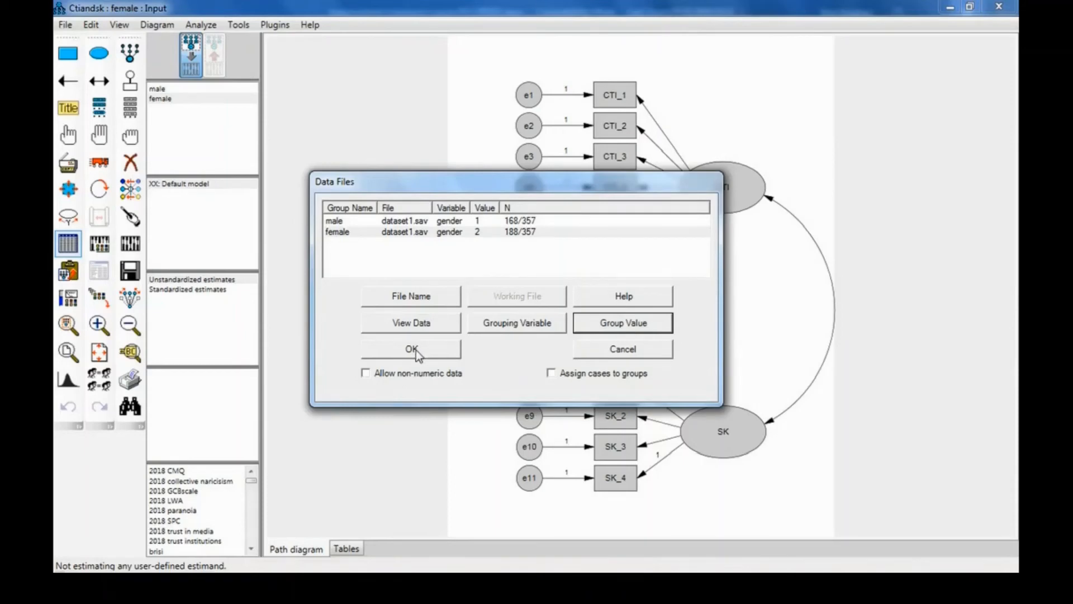
click(410, 349)
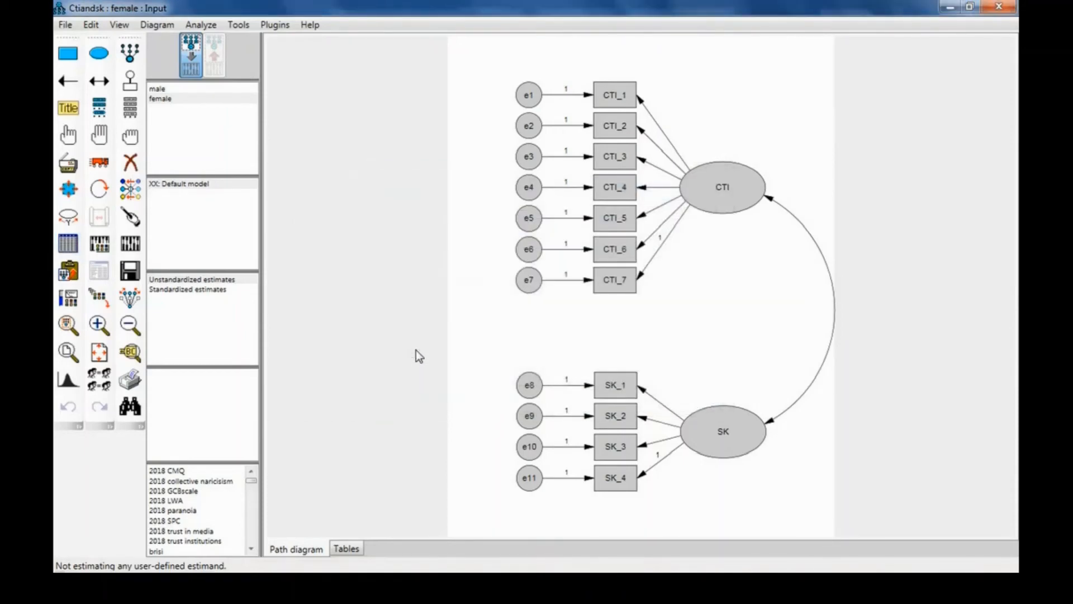
mouse_move(271, 283)
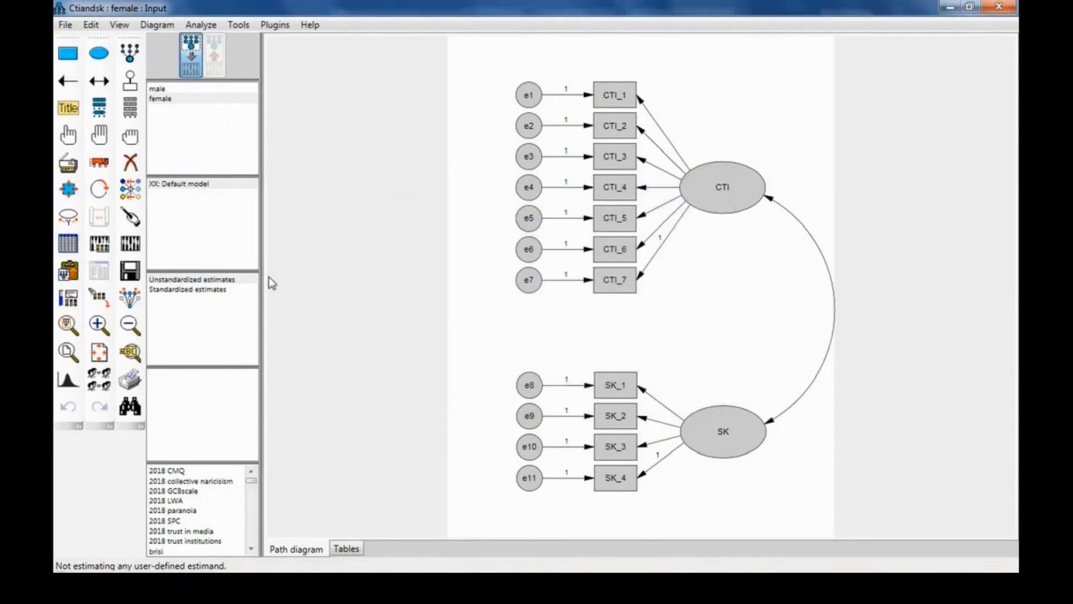
mouse_move(129, 244)
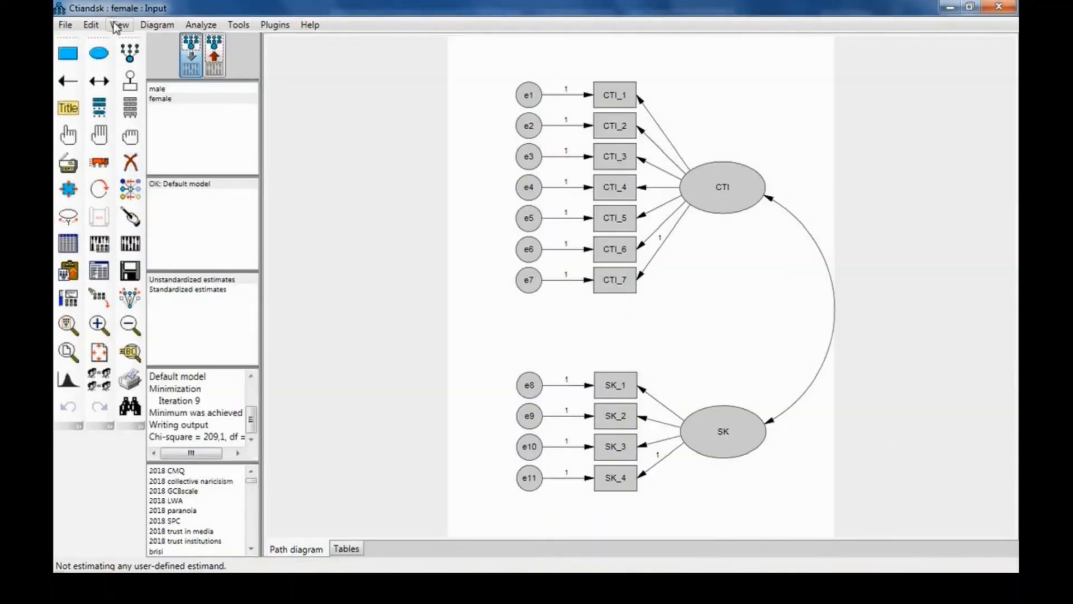
Open the text output of the estimated two-group model (chi-square 209.063, 86 df).
click(119, 25)
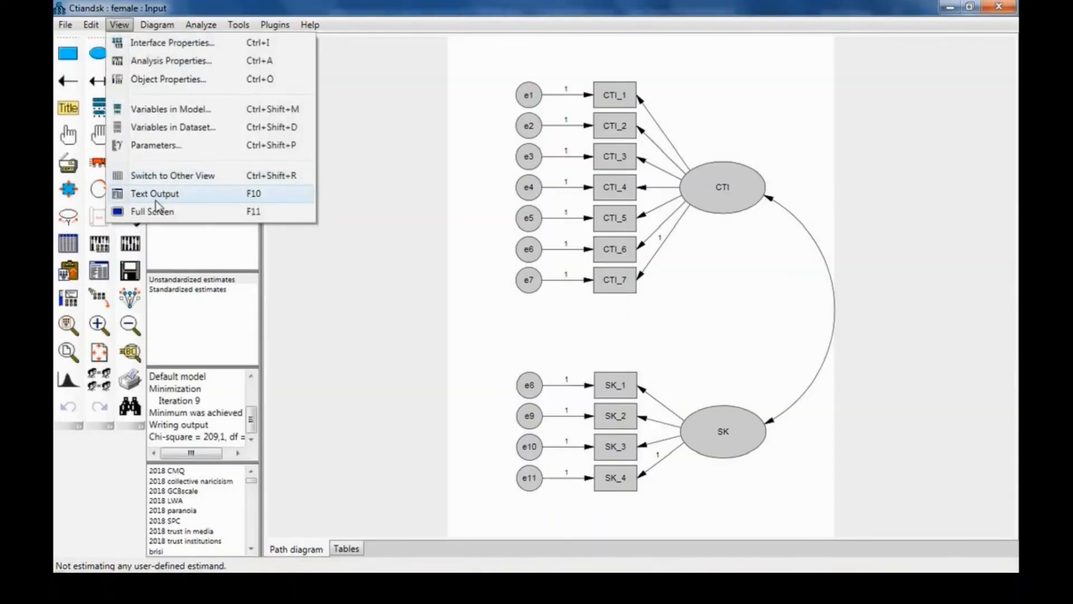
click(155, 193)
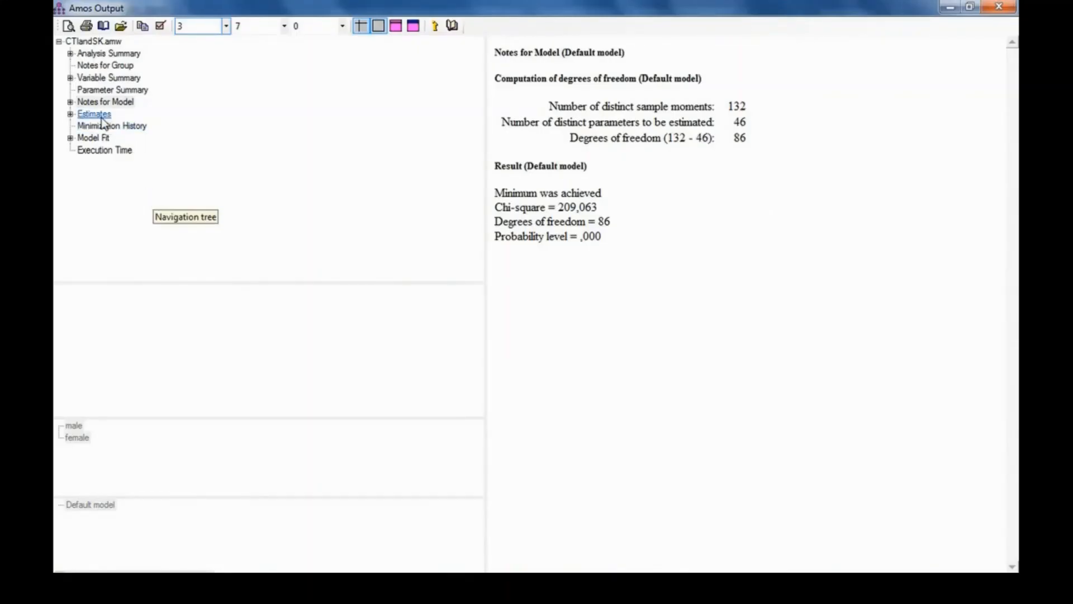
Compare male and female estimates, e.g. CTI–SK covariance .508 versus .487.
click(94, 114)
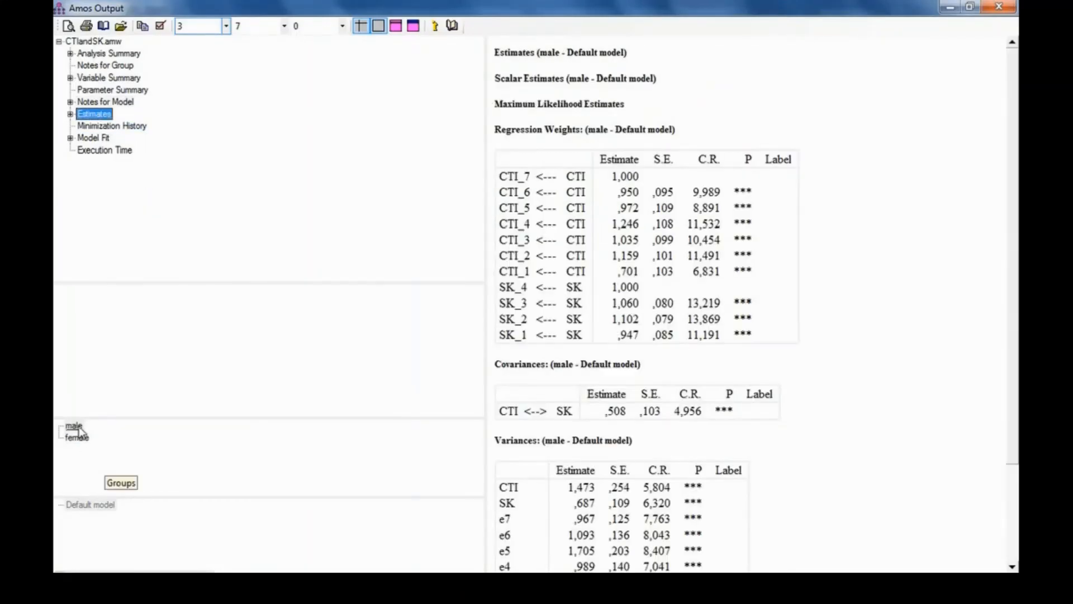
click(74, 424)
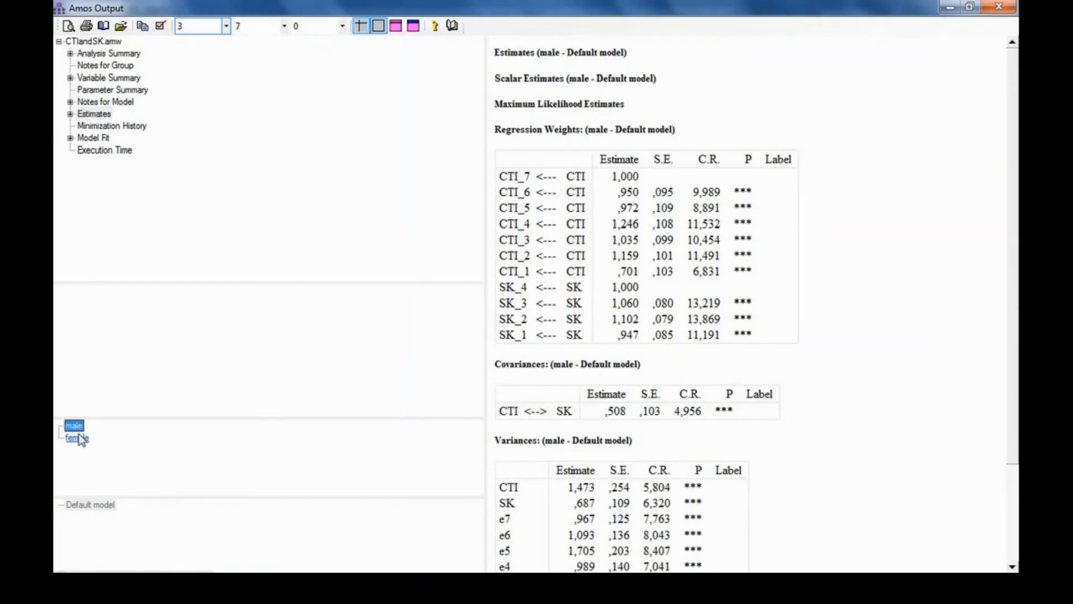
click(74, 437)
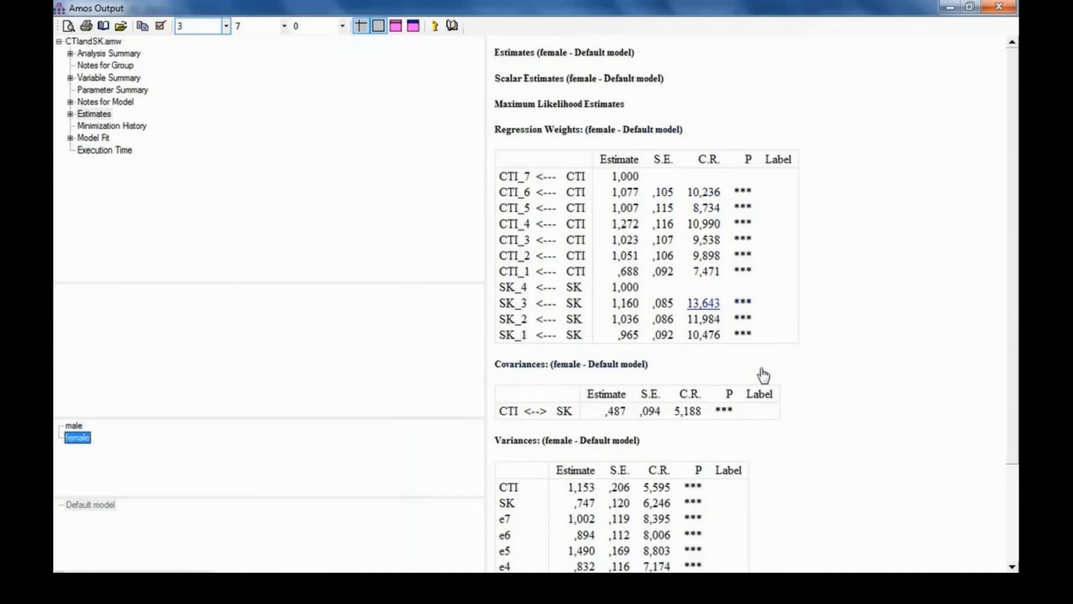
mouse_move(401, 271)
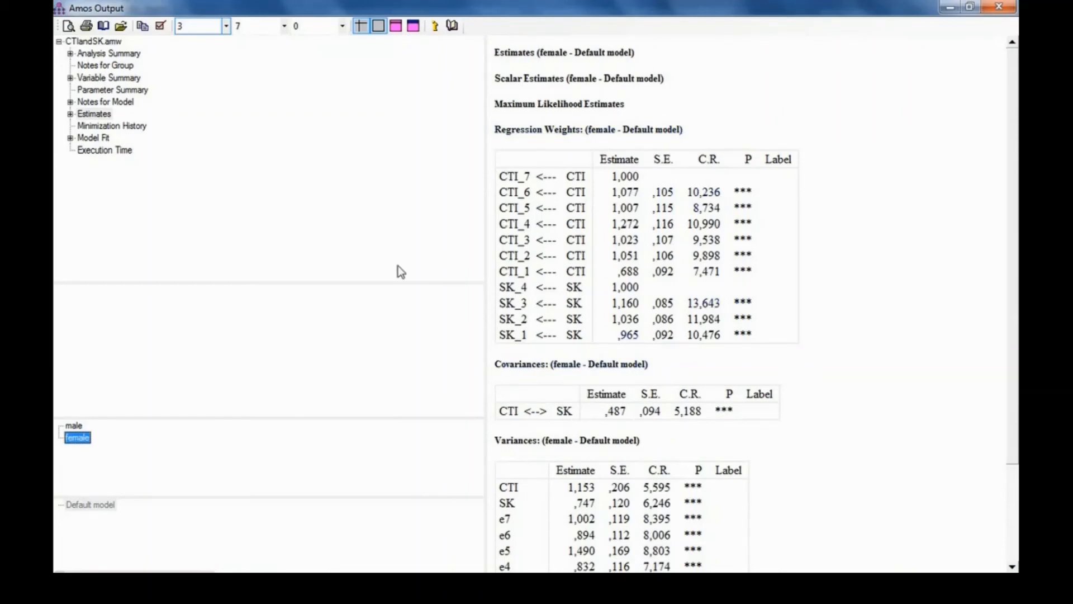
click(74, 425)
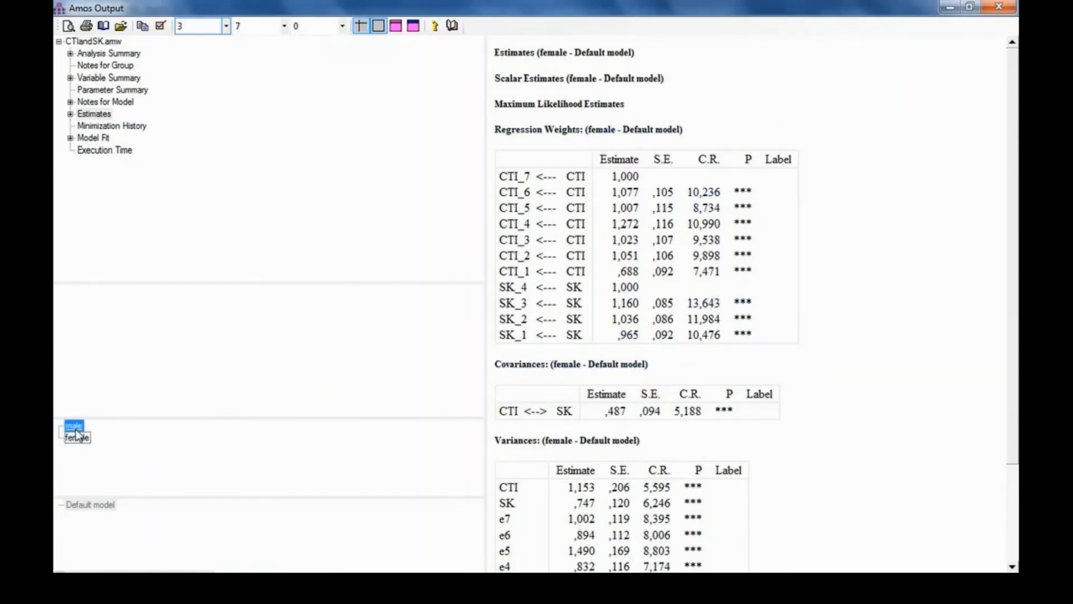
click(73, 425)
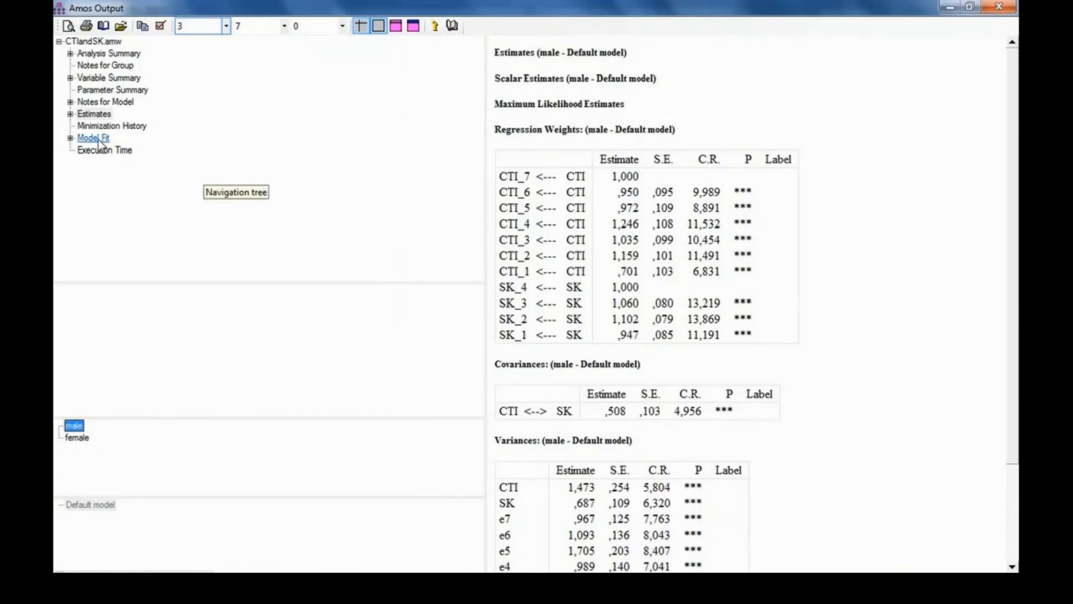
Show Model Fit and scroll to the RMSEA table (CFI .944, RMSEA .064).
click(92, 137)
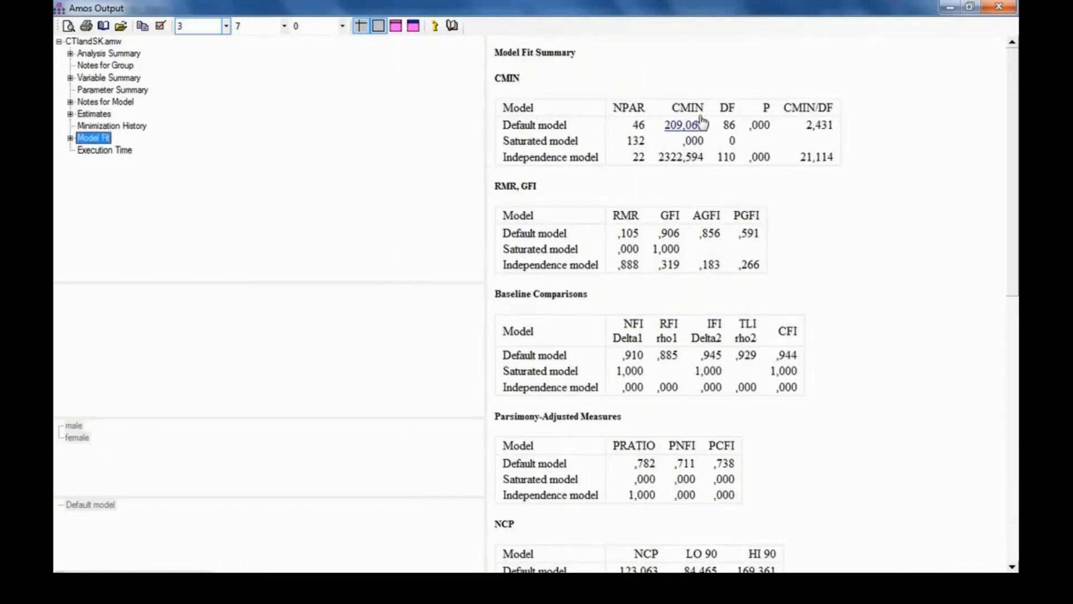
mouse_move(722, 108)
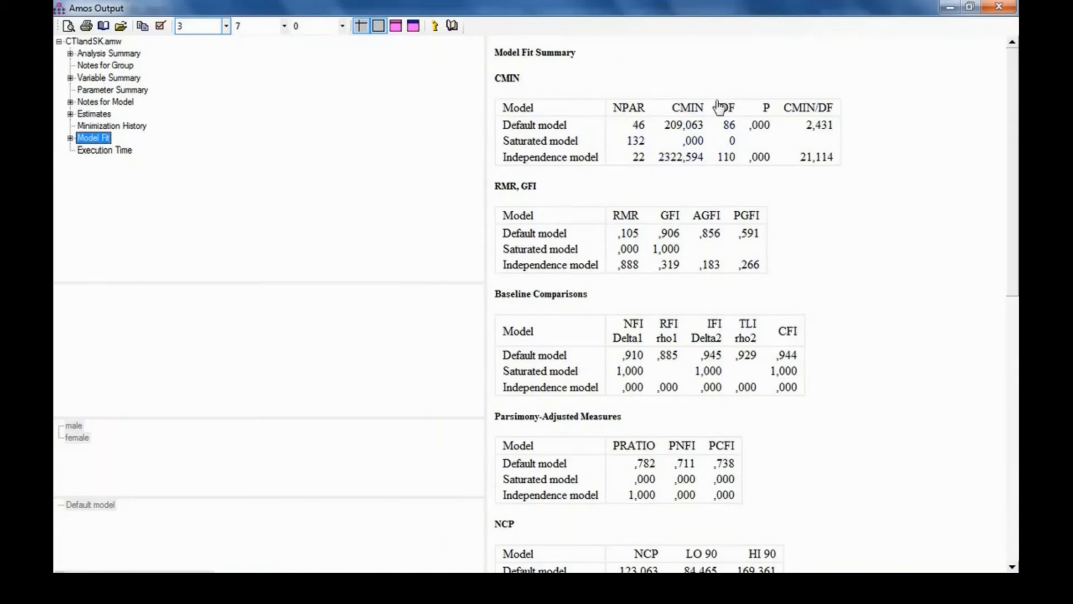
mouse_move(850, 403)
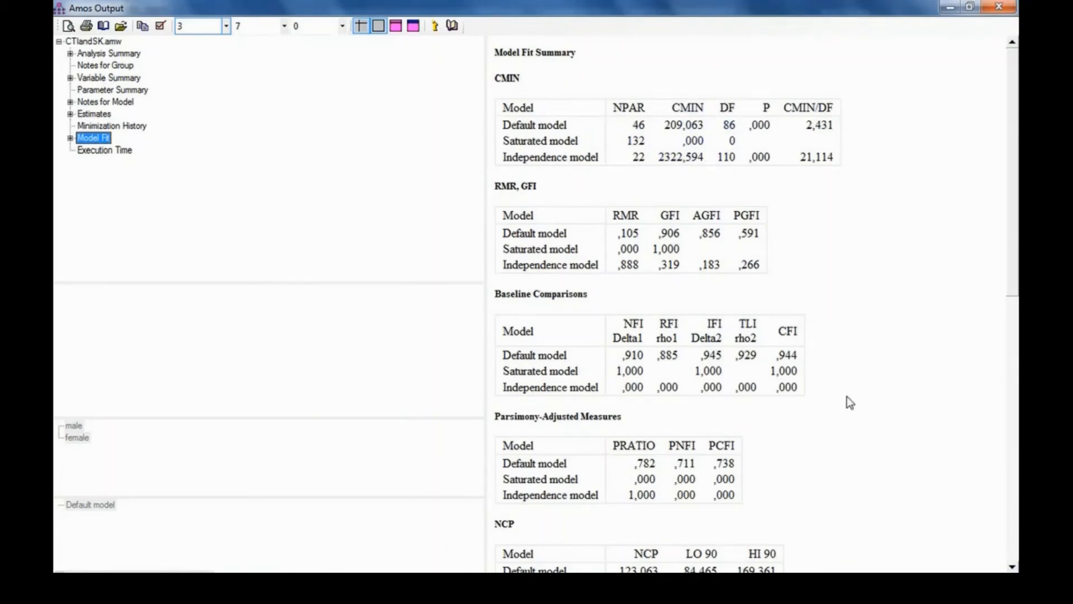
mouse_move(811, 320)
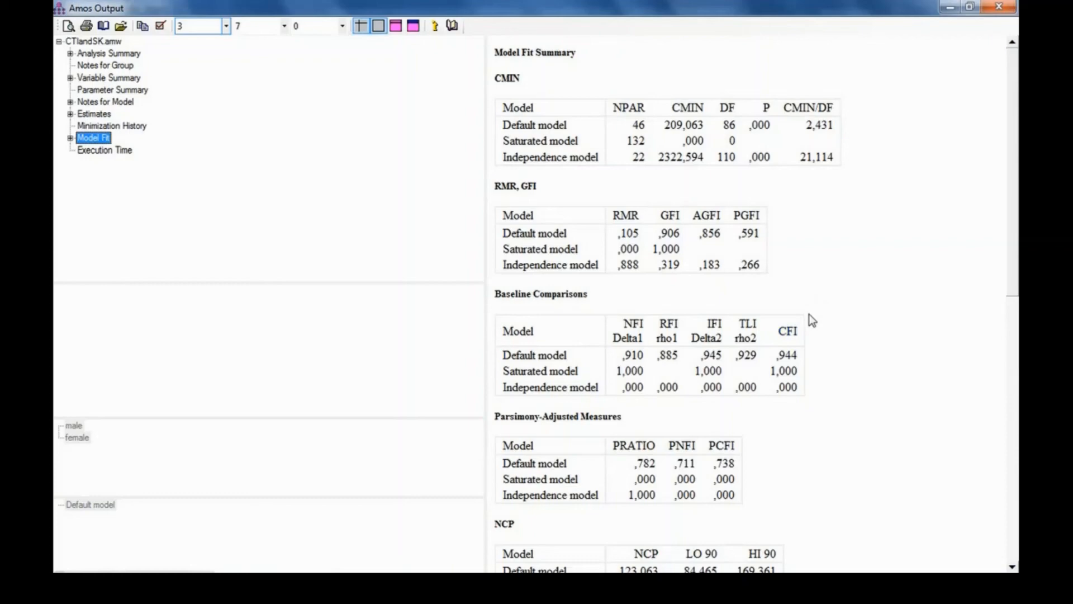
mouse_move(1013, 245)
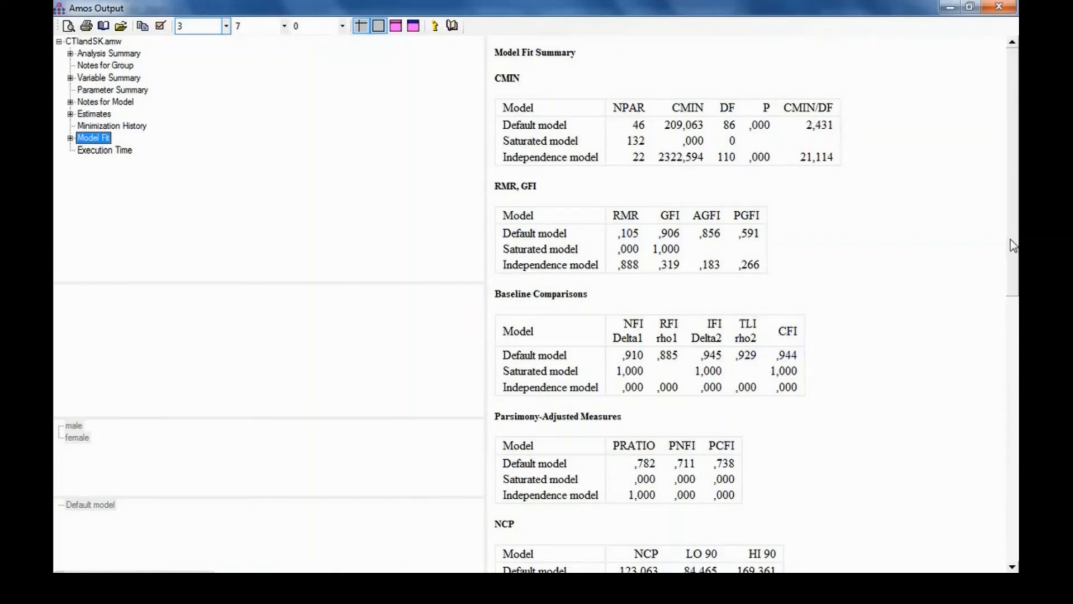
scroll(down, 3)
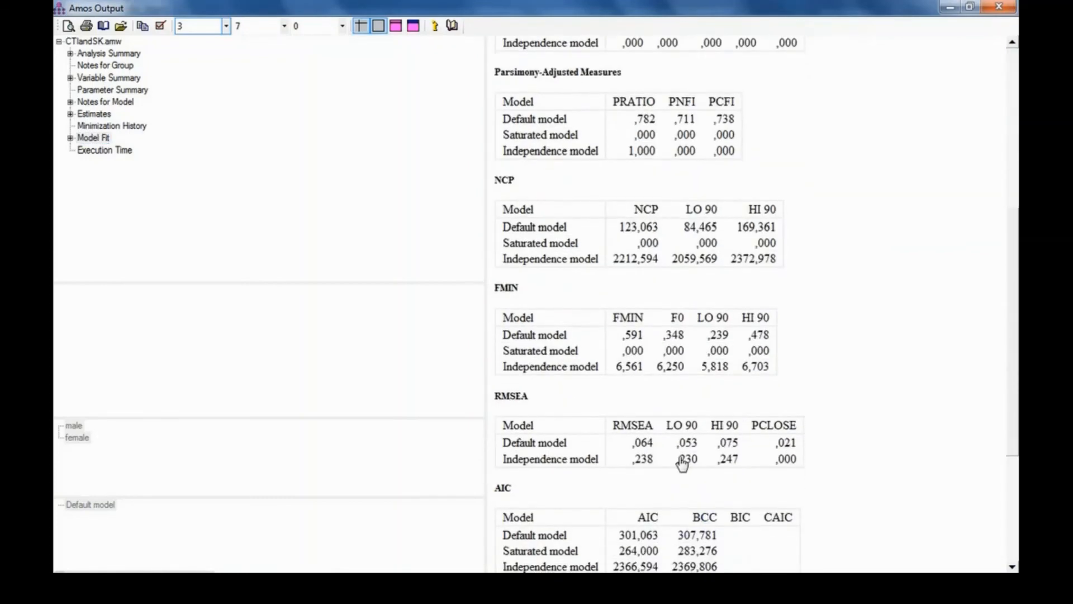
mouse_move(900, 492)
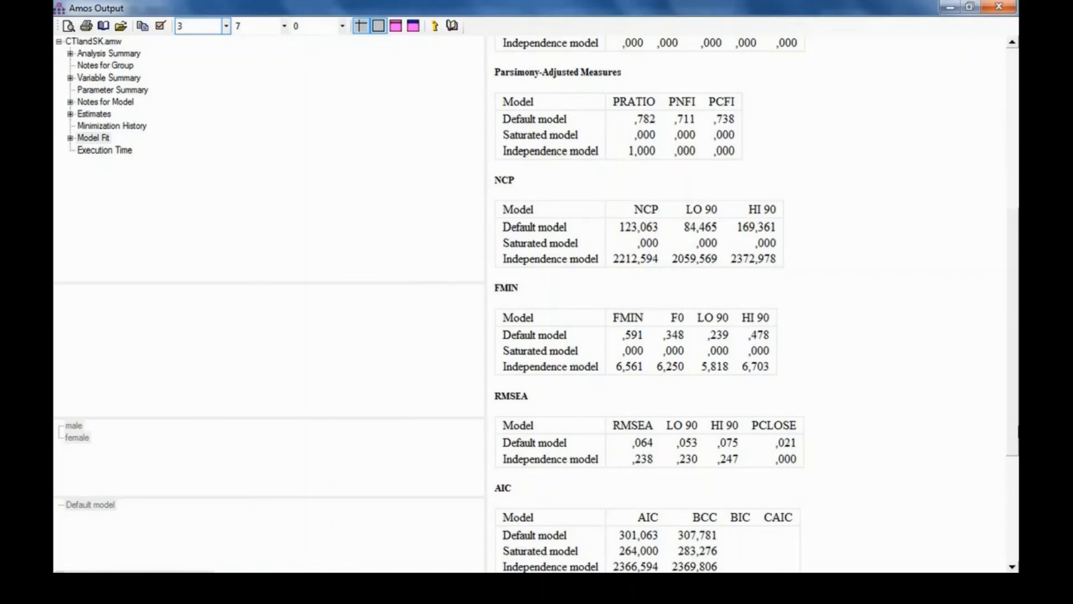
mouse_move(1015, 380)
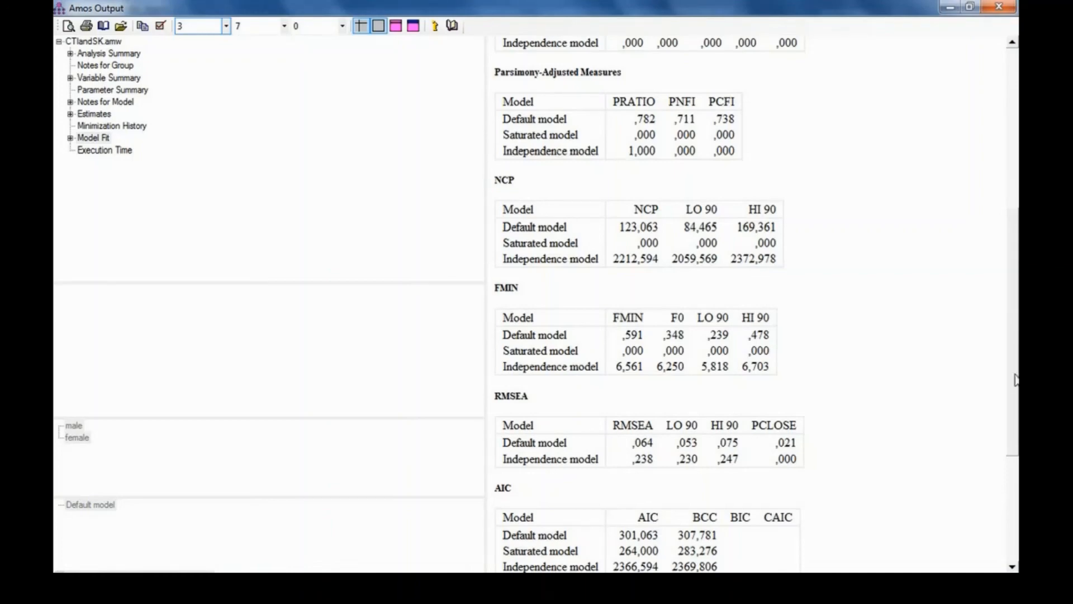